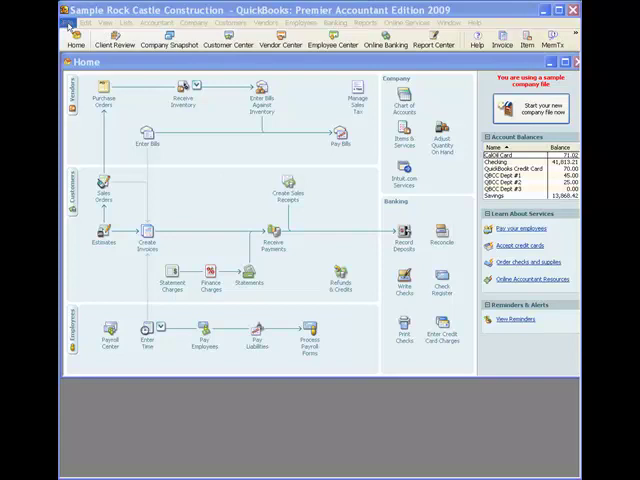
Start the Open or Restore Company wizard from the File menu.
left_click(56, 22)
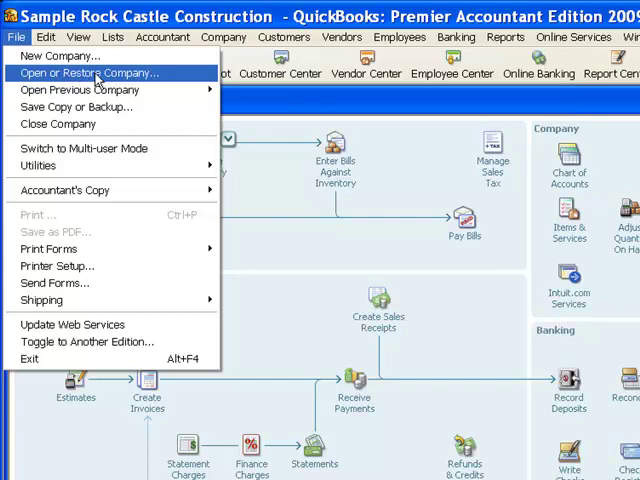
mouse_move(136, 80)
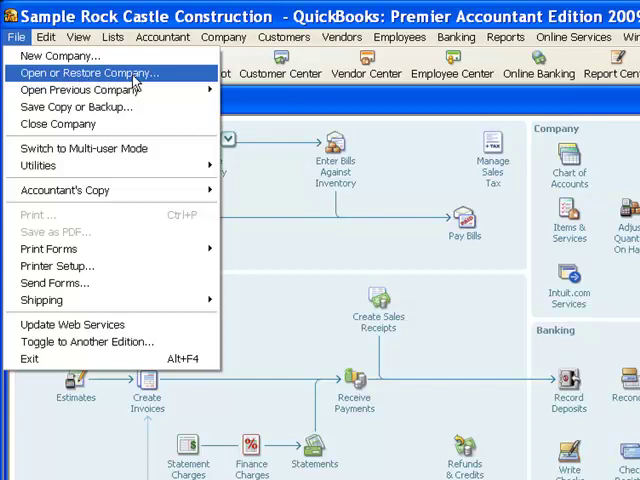
left_click(86, 72)
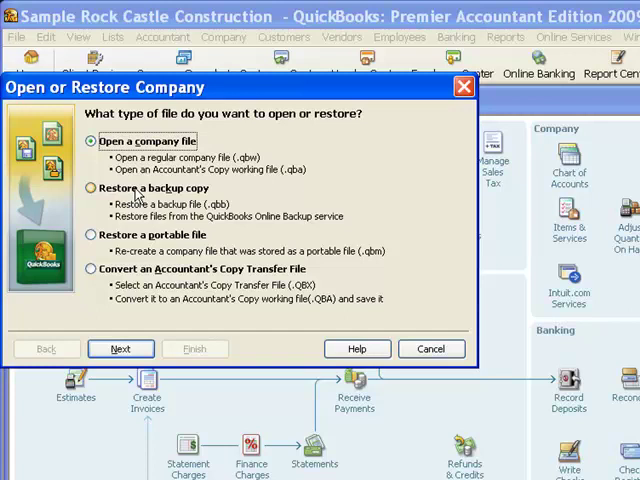
Choose 'Restore a backup copy' and continue to the backup-location question.
left_click(92, 188)
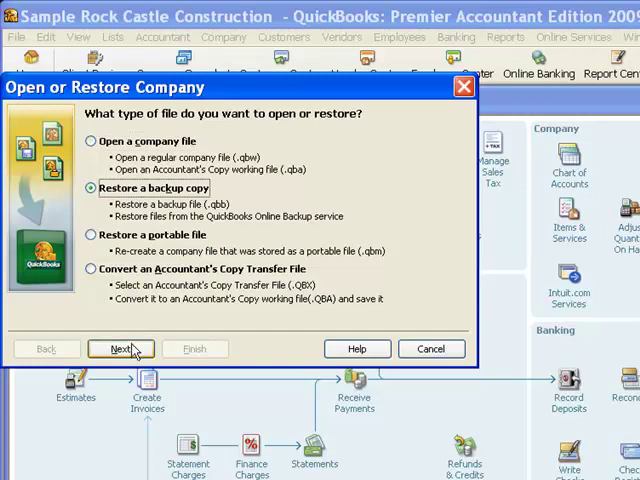
left_click(120, 348)
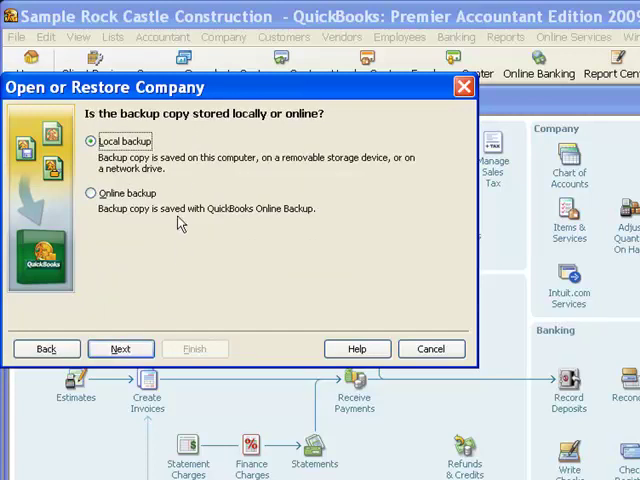
mouse_move(184, 186)
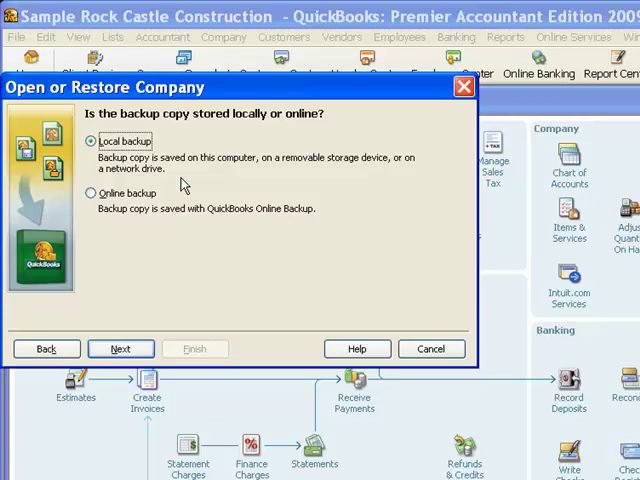
mouse_move(180, 182)
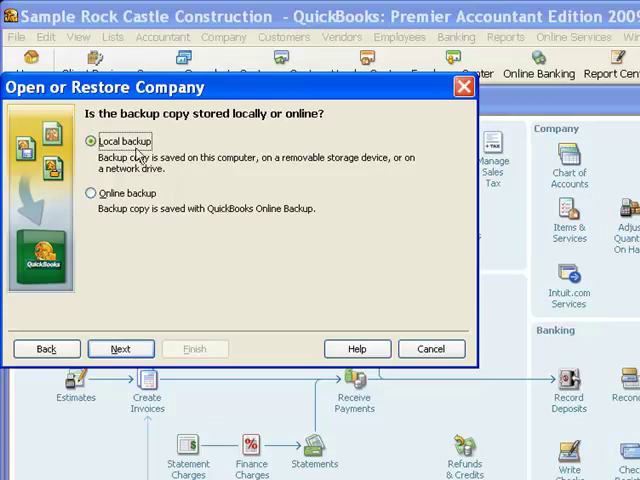
Confirm a local backup, check Removable Disk (F:), then settle on the SLEETER (E:) drive holding qblesson.
left_click(120, 348)
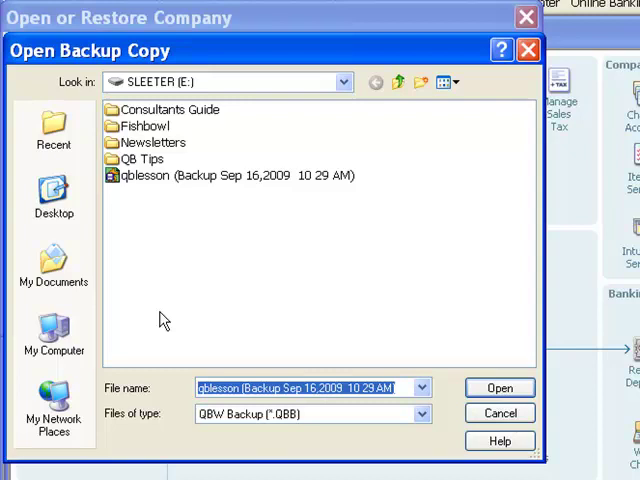
mouse_move(166, 200)
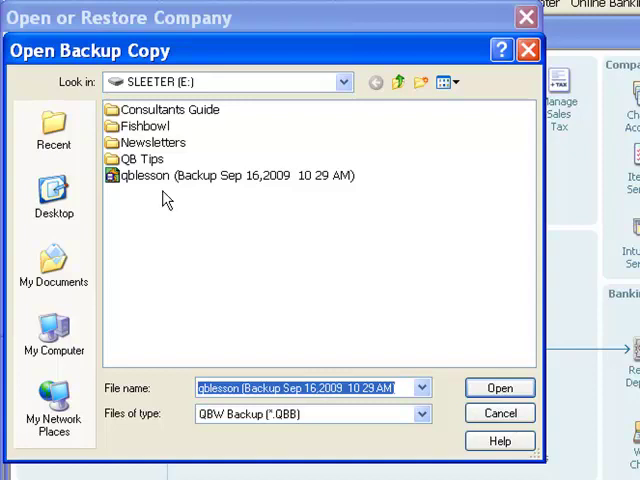
mouse_move(160, 180)
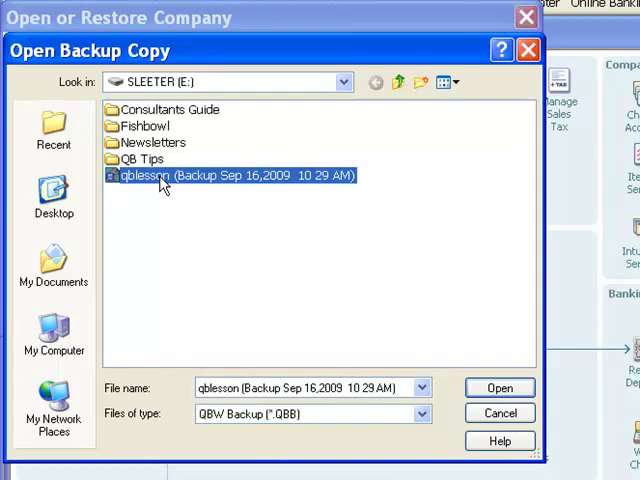
mouse_move(364, 120)
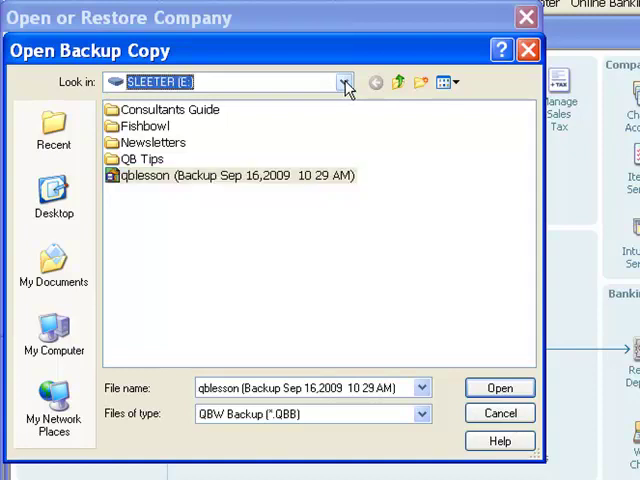
left_click(344, 82)
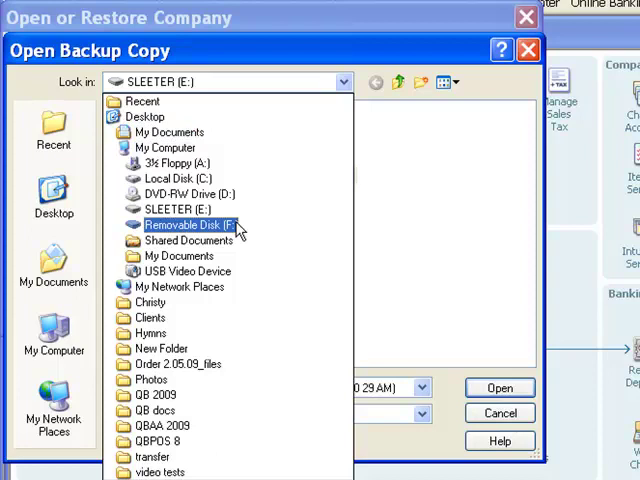
left_click(188, 224)
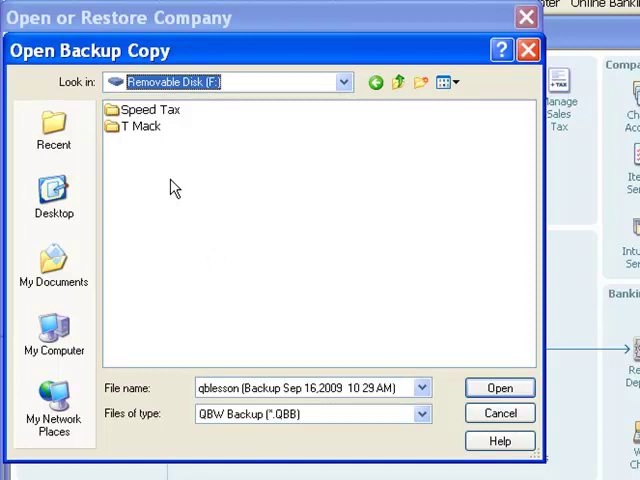
mouse_move(370, 132)
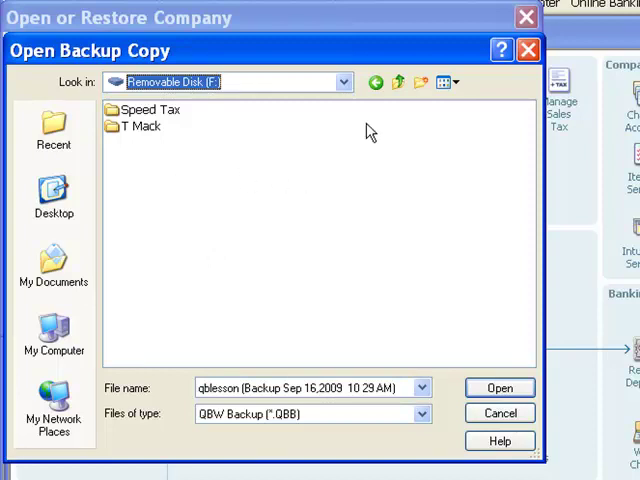
left_click(344, 82)
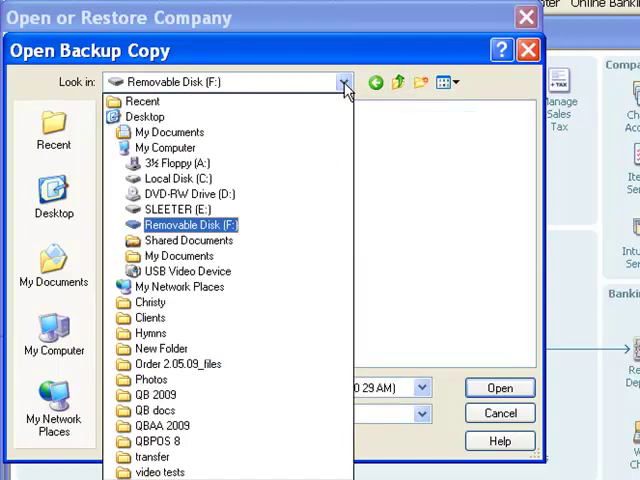
left_click(178, 208)
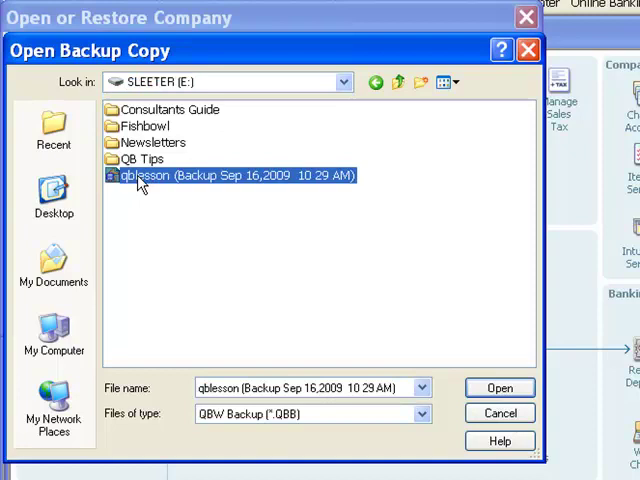
mouse_move(484, 292)
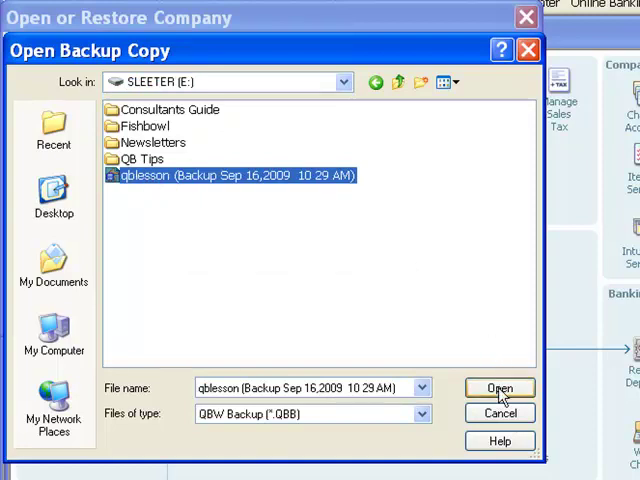
Open the qblesson backup and select the existing qblesson in QB Train 2009 as the restore destination.
left_click(500, 388)
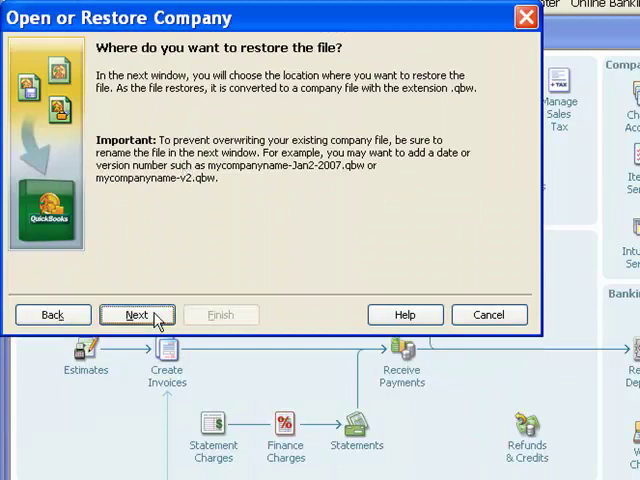
left_click(136, 314)
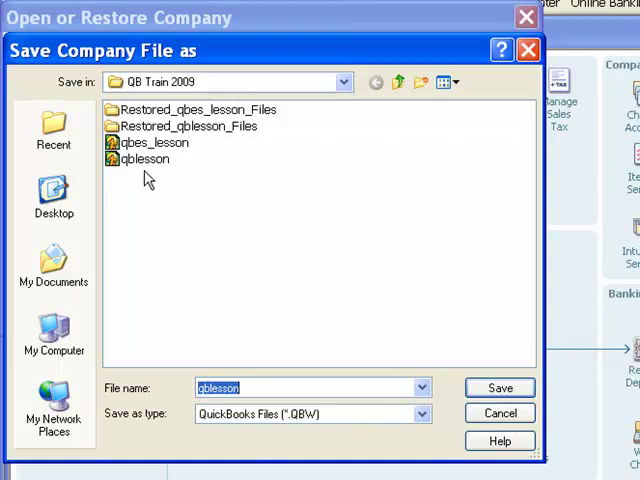
left_click(144, 160)
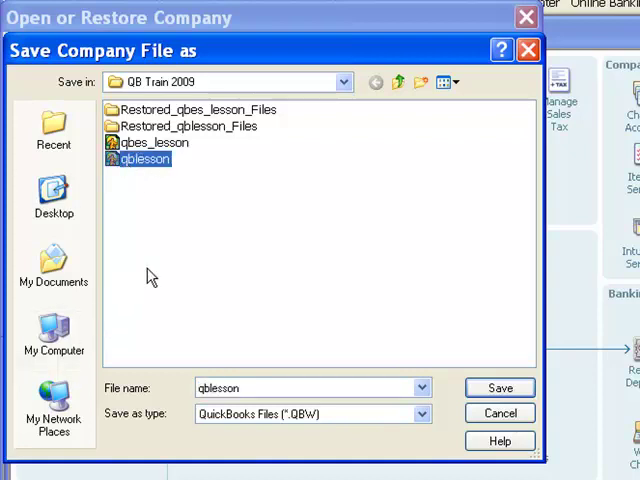
mouse_move(158, 220)
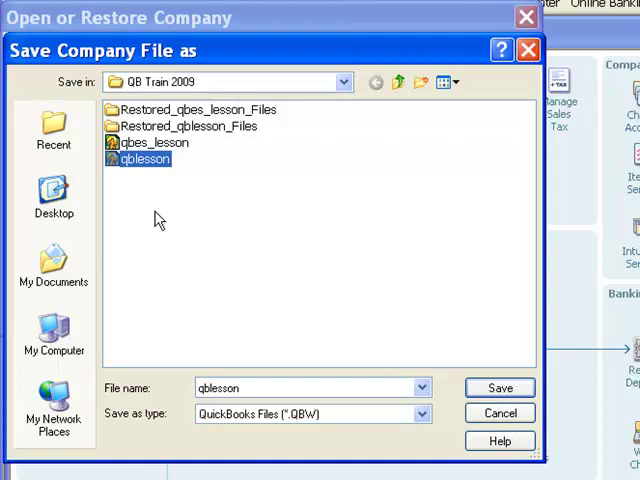
mouse_move(140, 202)
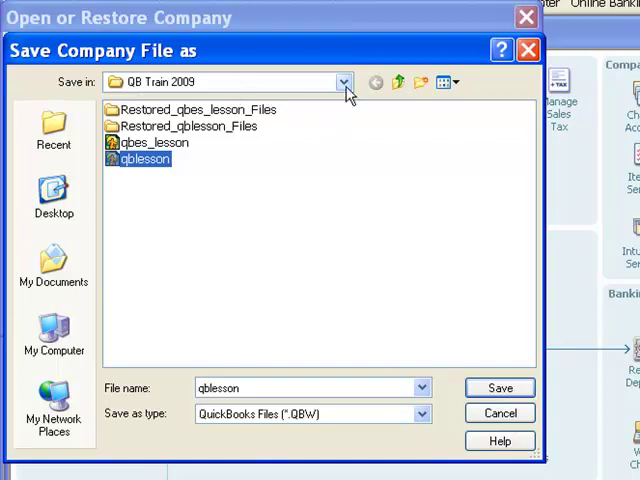
Browse C: > Documents and Settings > All Users > Shared Documents > Intuit > QuickBooks, peeking into Company Files.
left_click(344, 82)
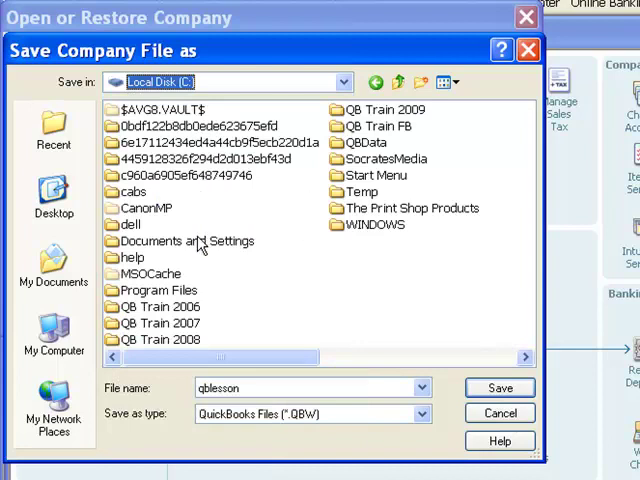
double_click(188, 240)
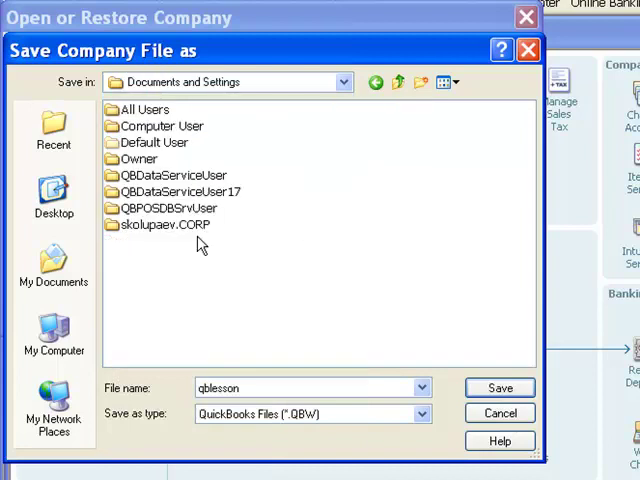
double_click(148, 108)
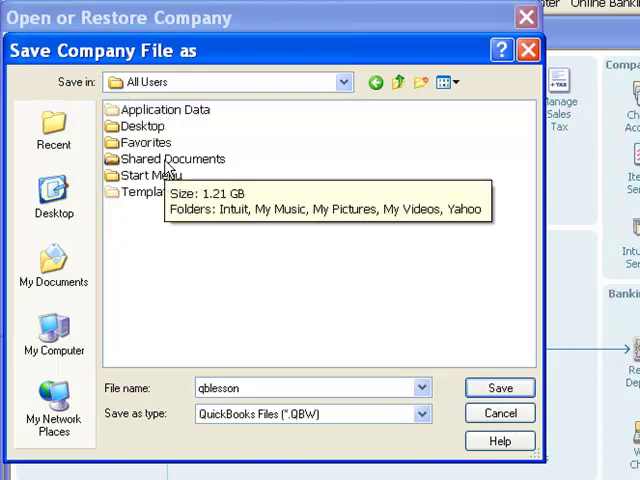
double_click(176, 160)
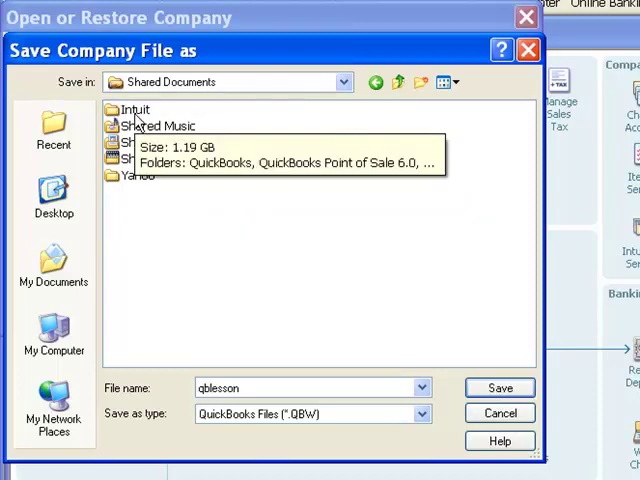
double_click(134, 108)
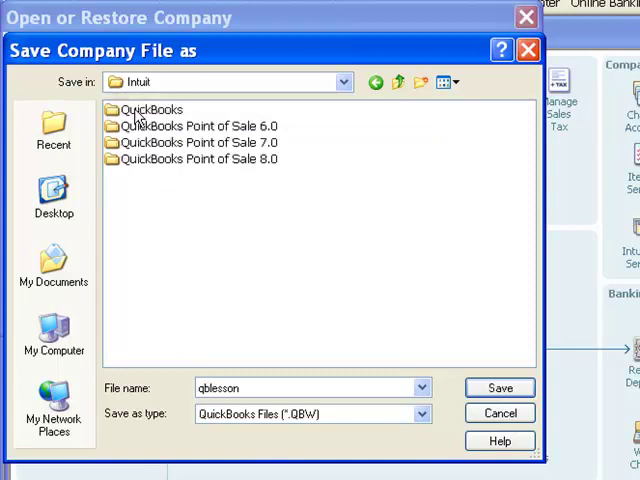
double_click(150, 108)
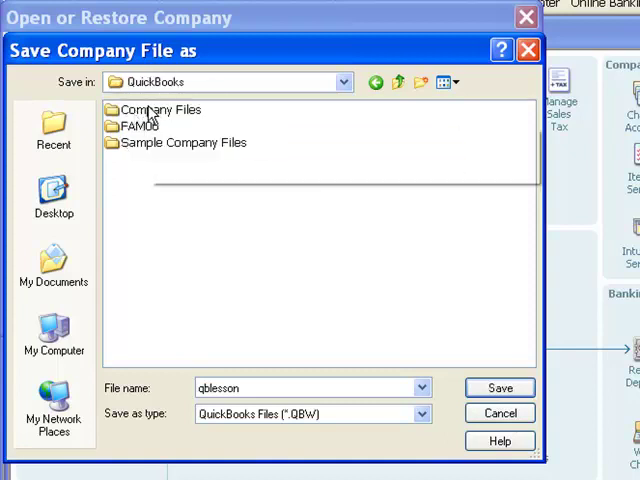
mouse_move(160, 118)
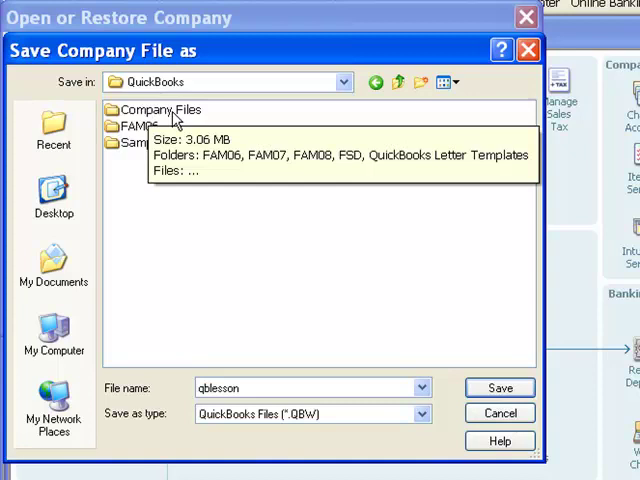
left_click(158, 108)
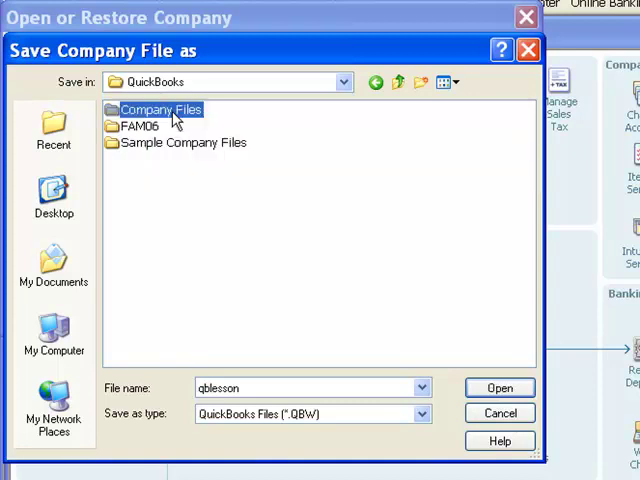
double_click(160, 108)
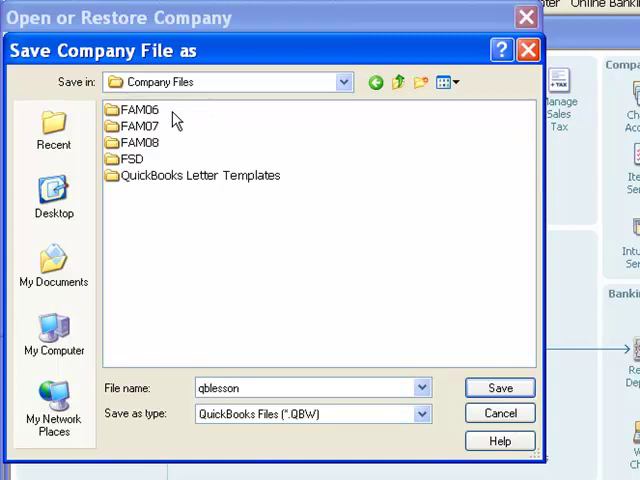
left_click(398, 82)
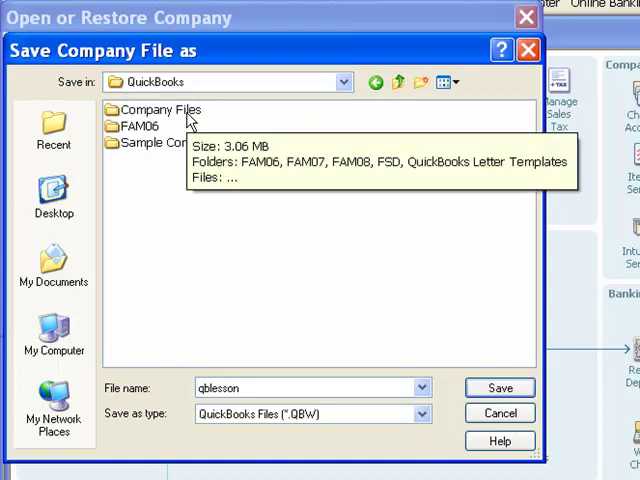
mouse_move(258, 176)
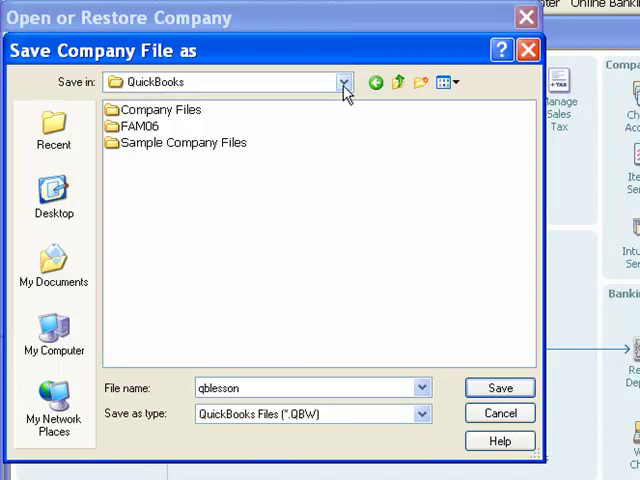
Return to QB Train 2009 and save the restored file as qblesson.
left_click(344, 82)
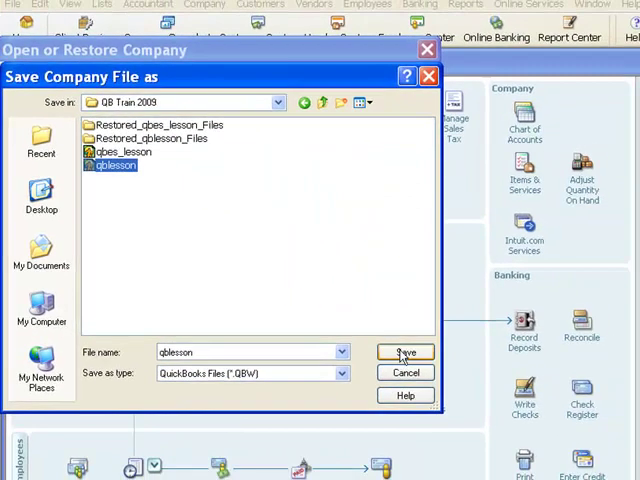
left_click(404, 352)
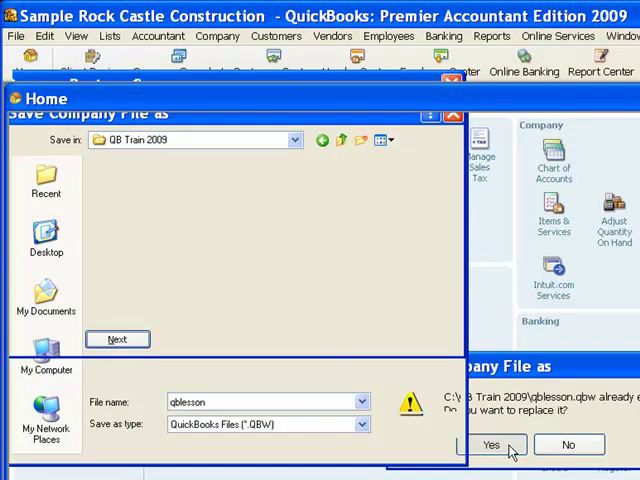
Agree to replace qblesson.qbw and confirm deletion by entering YES.
left_click(492, 444)
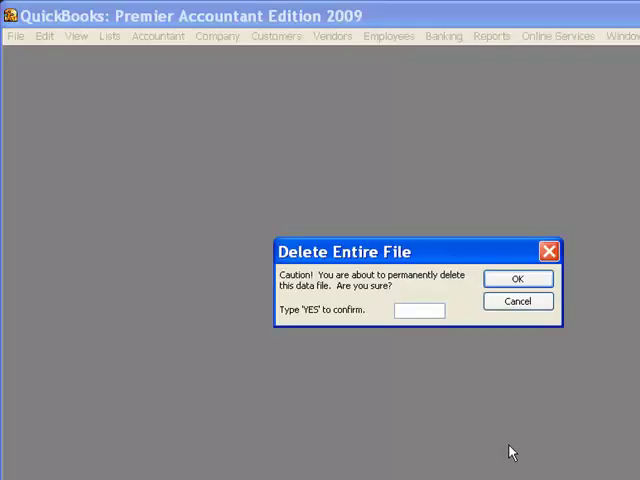
type("yes")
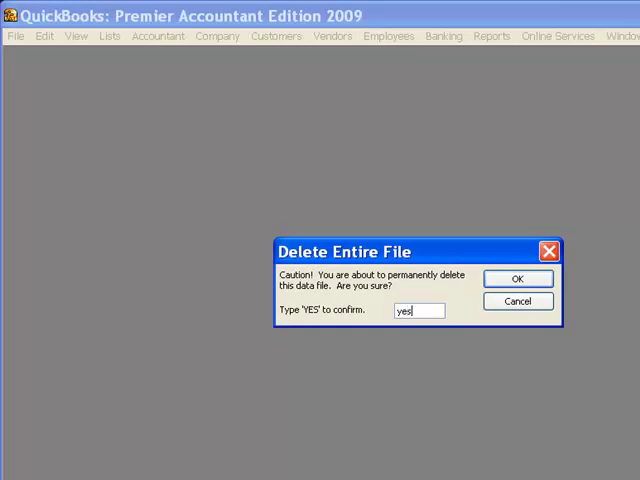
left_click(516, 278)
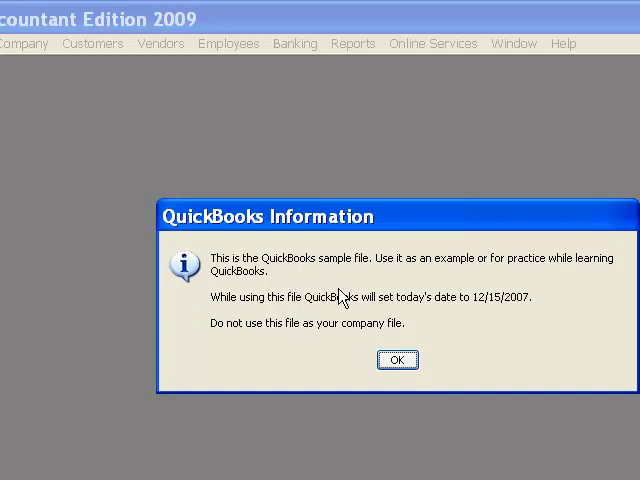
Dismiss the 12/15/2007 sample-file notice and the restored-successfully message.
left_click(396, 360)
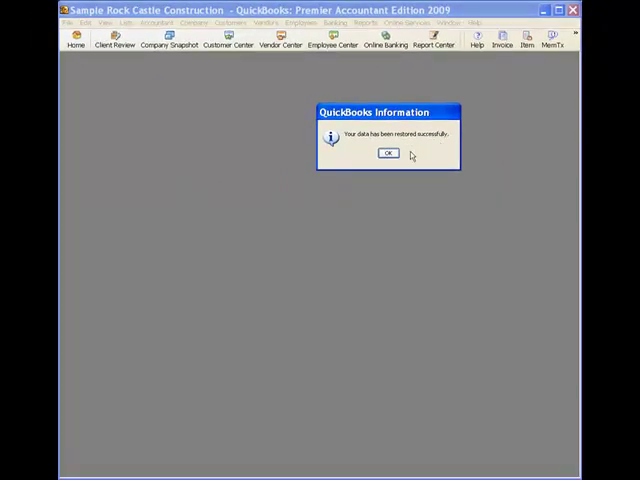
left_click(388, 152)
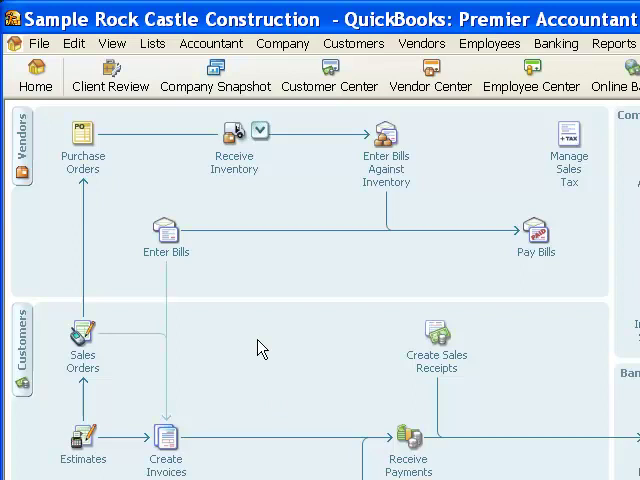
Show the File menu's recently opened company files, listing qblesson in QB Train 2009.
left_click(40, 44)
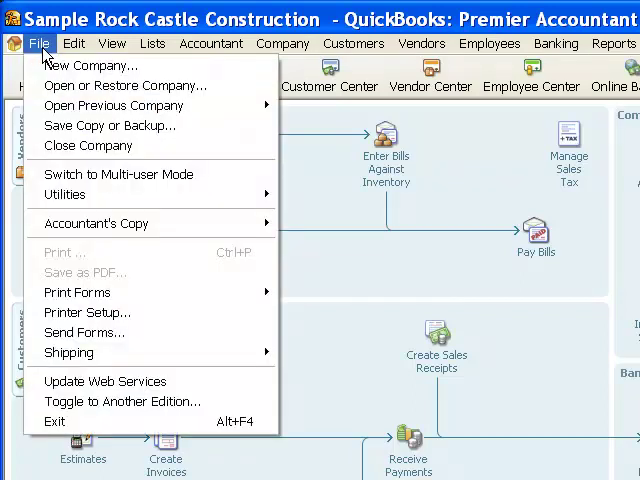
mouse_move(112, 104)
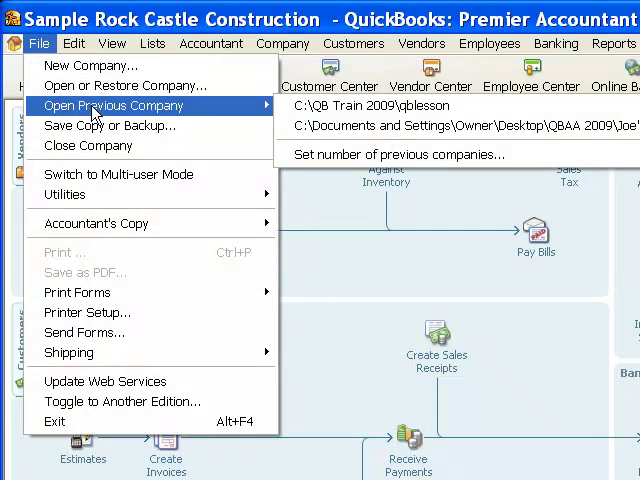
mouse_move(112, 112)
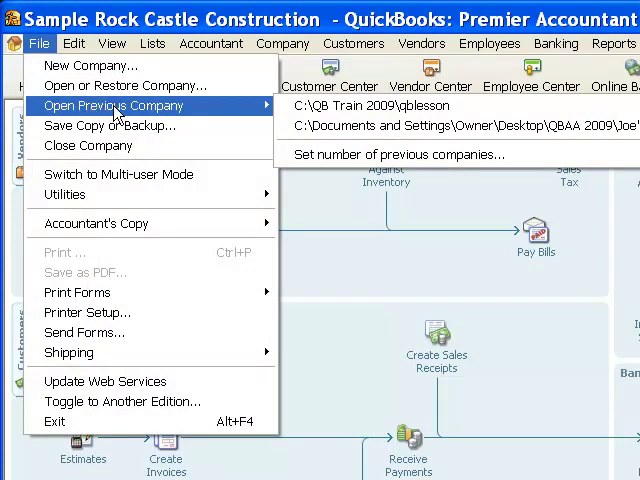